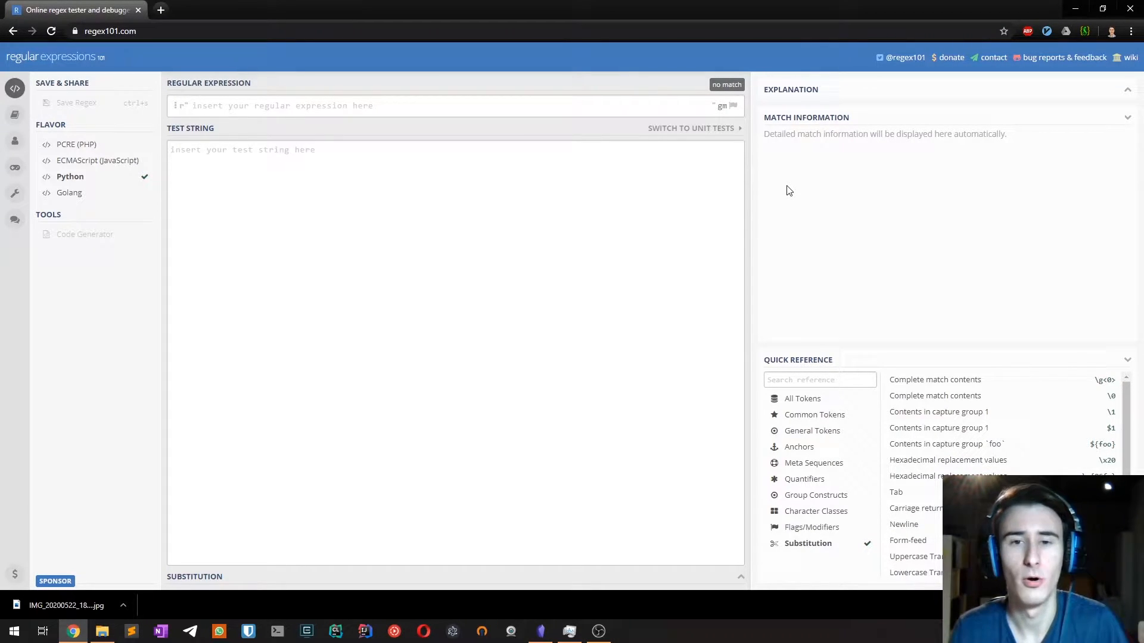
{"action": "type", "text": "Regular Expressions"}
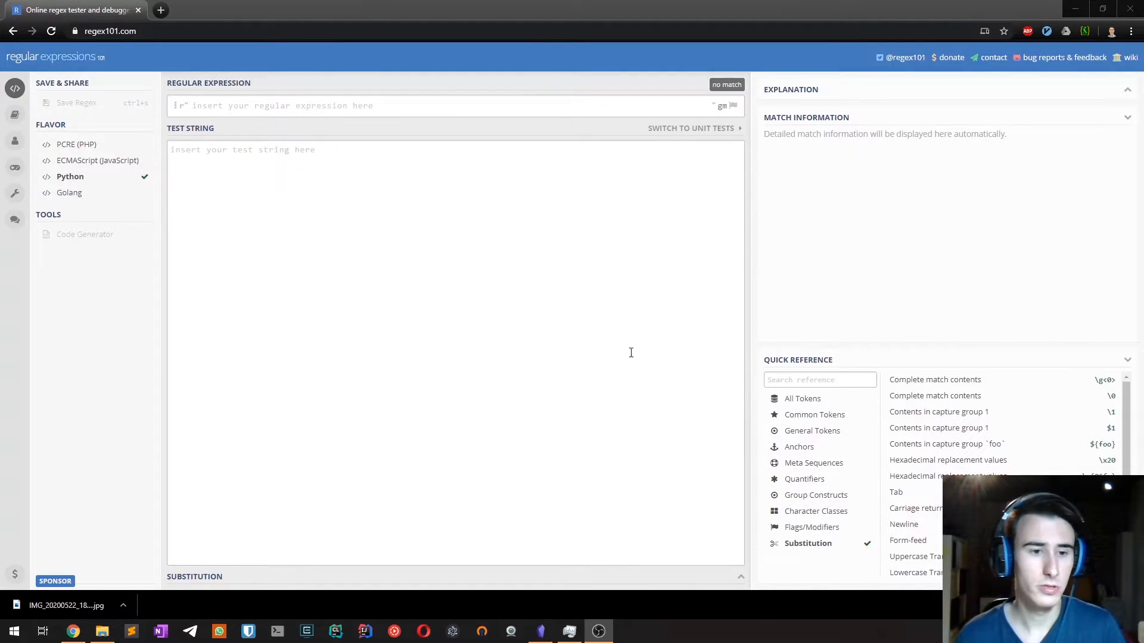
{"action": "type", "text": "example@example.com"}
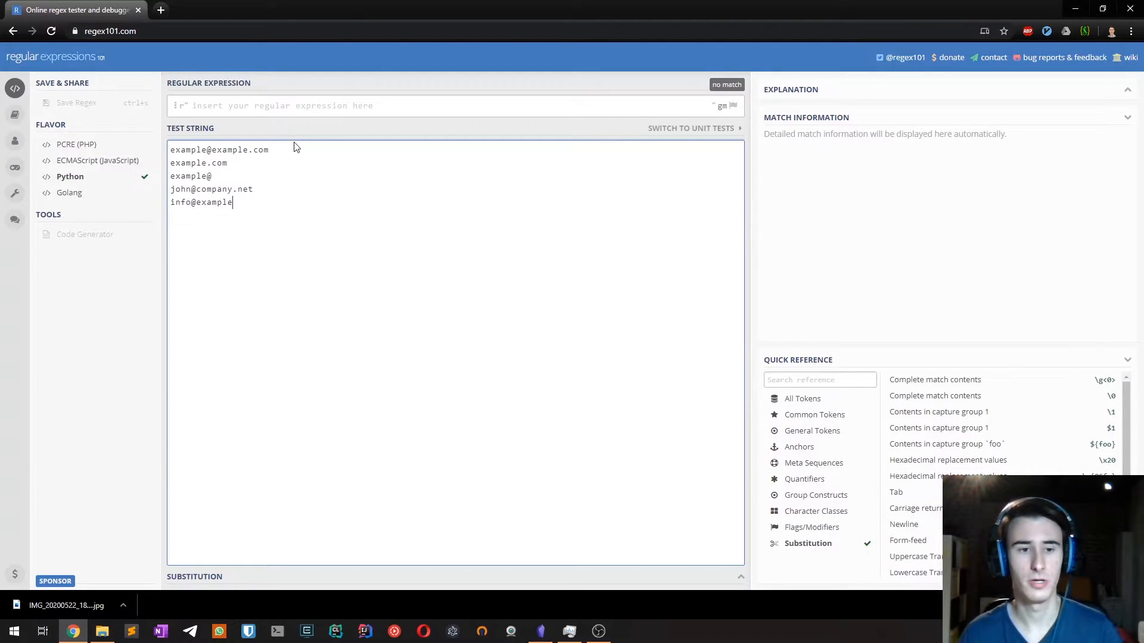
{"action": "mouse_move", "coordinate": [280, 206]}
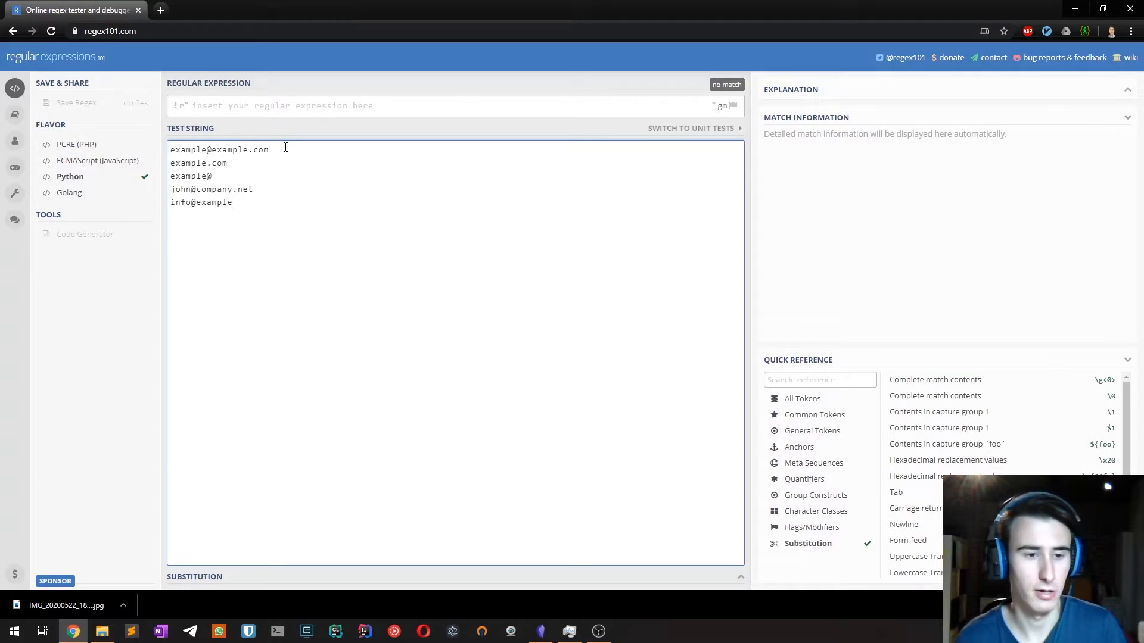
{"action": "double_click", "coordinate": [211, 189]}
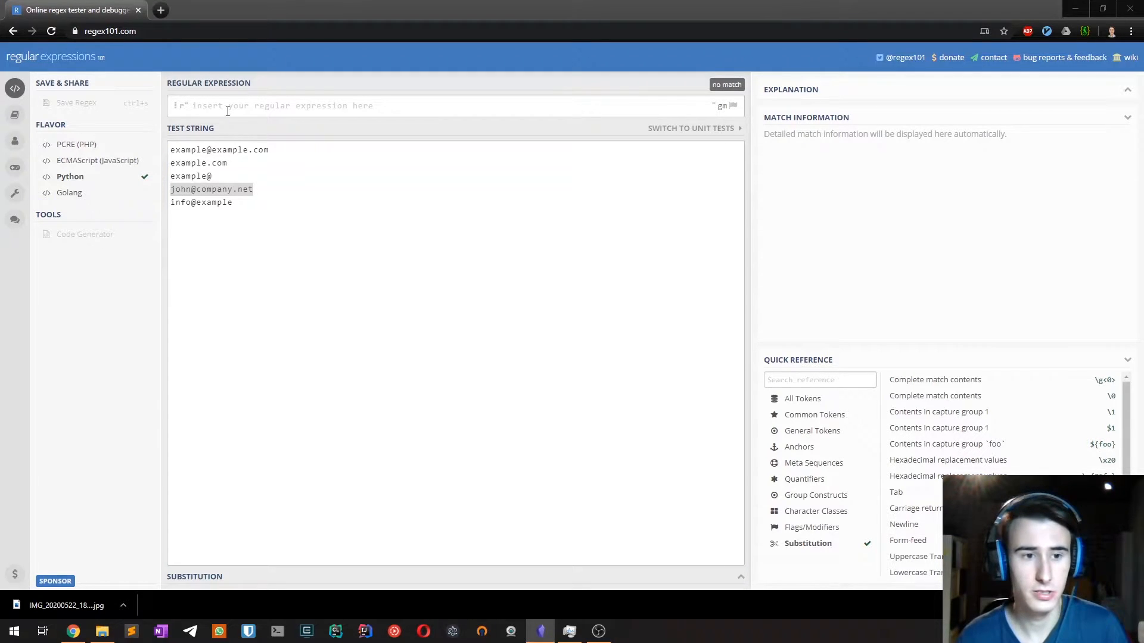
Enter the pattern [a-zA-Z]+\@[a-zA-Z]+\.[a-z]+ as the regular expression
{"action": "type", "text": "[a-zA-Z]+\\@[a-zA-Z]+\\.[a-z]+"}
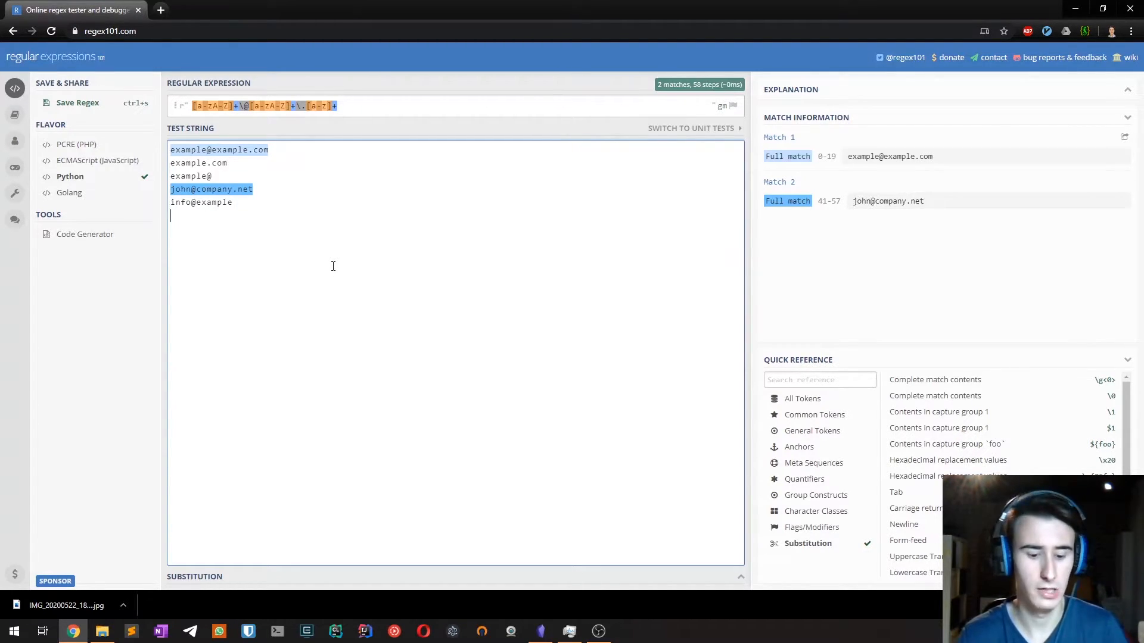
{"action": "type", "text": "joh"}
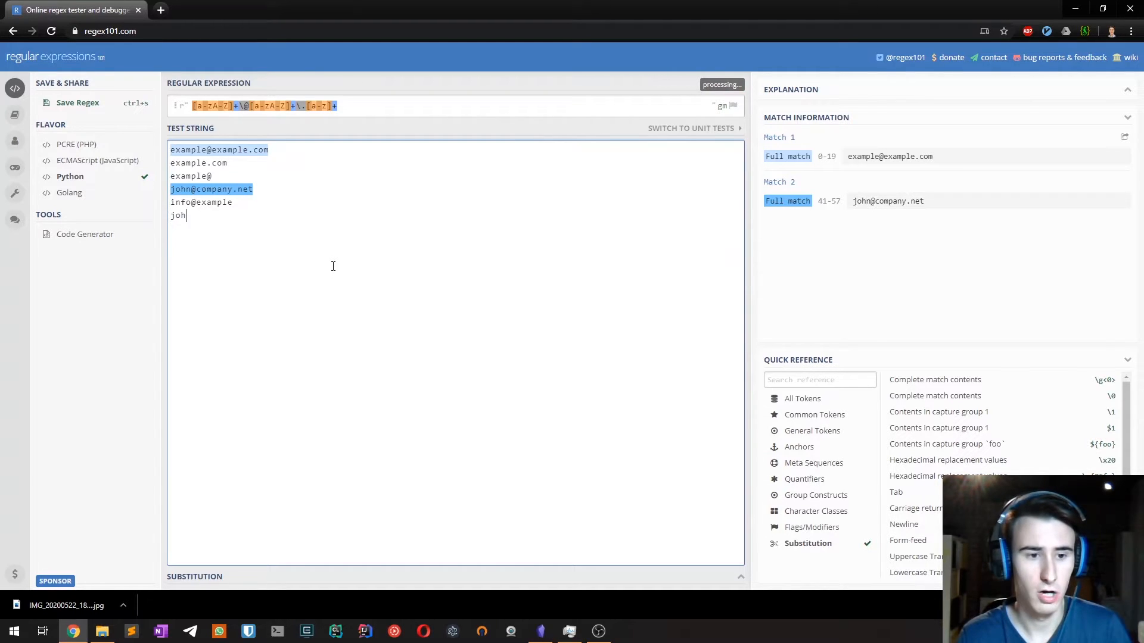
{"action": "type", "text": "n23@compan"}
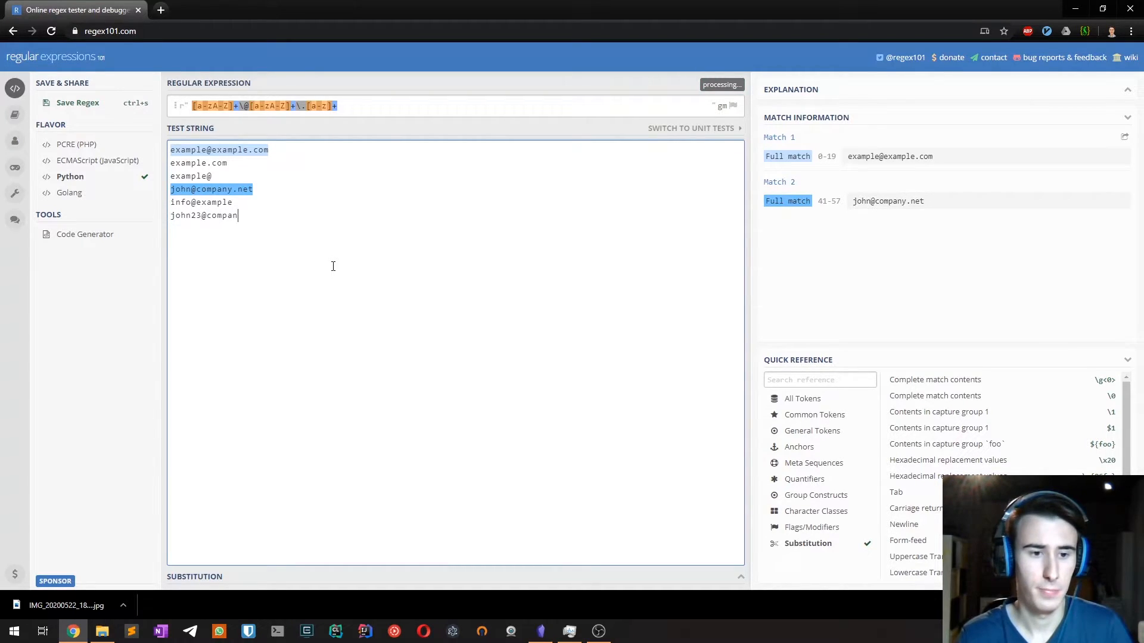
{"action": "type", "text": ".com"}
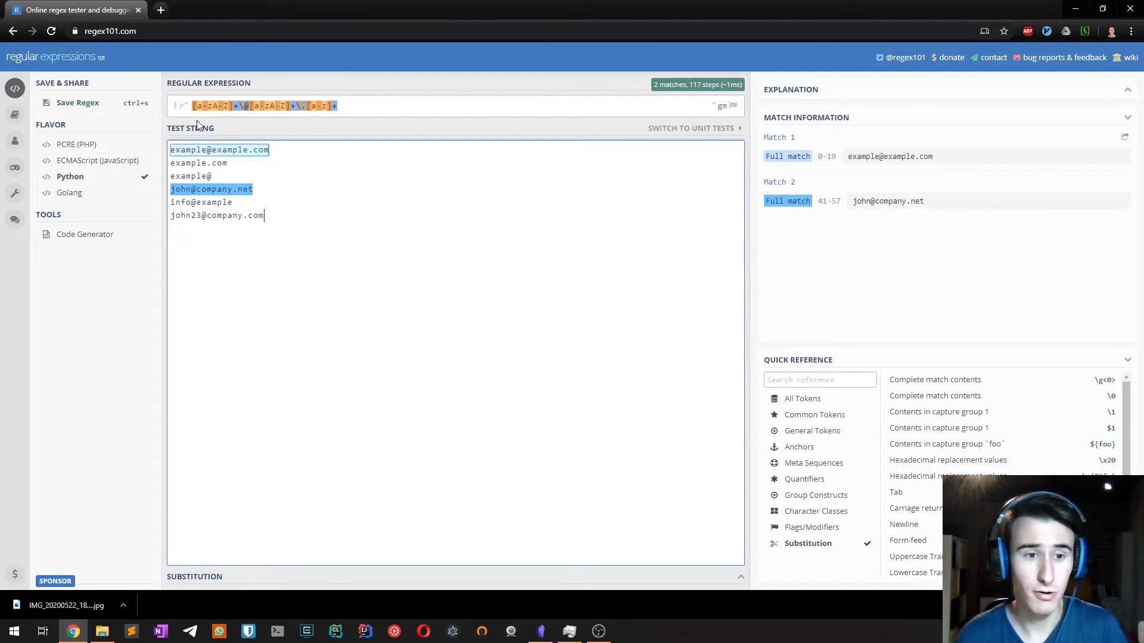
{"action": "mouse_move", "coordinate": [245, 106]}
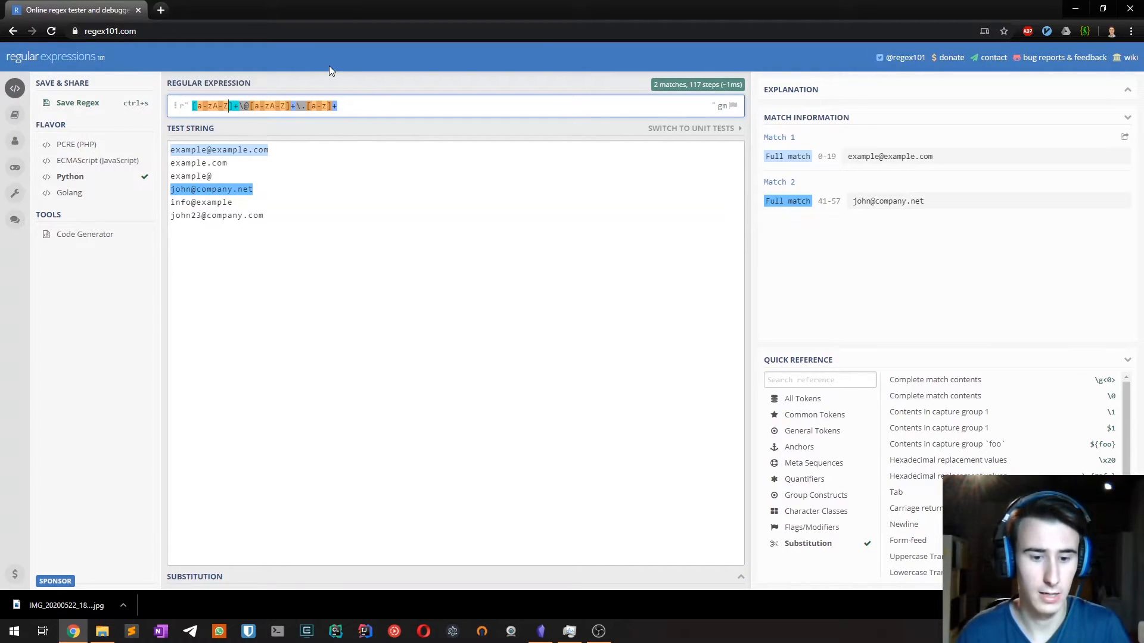
{"action": "type", "text": "0-"}
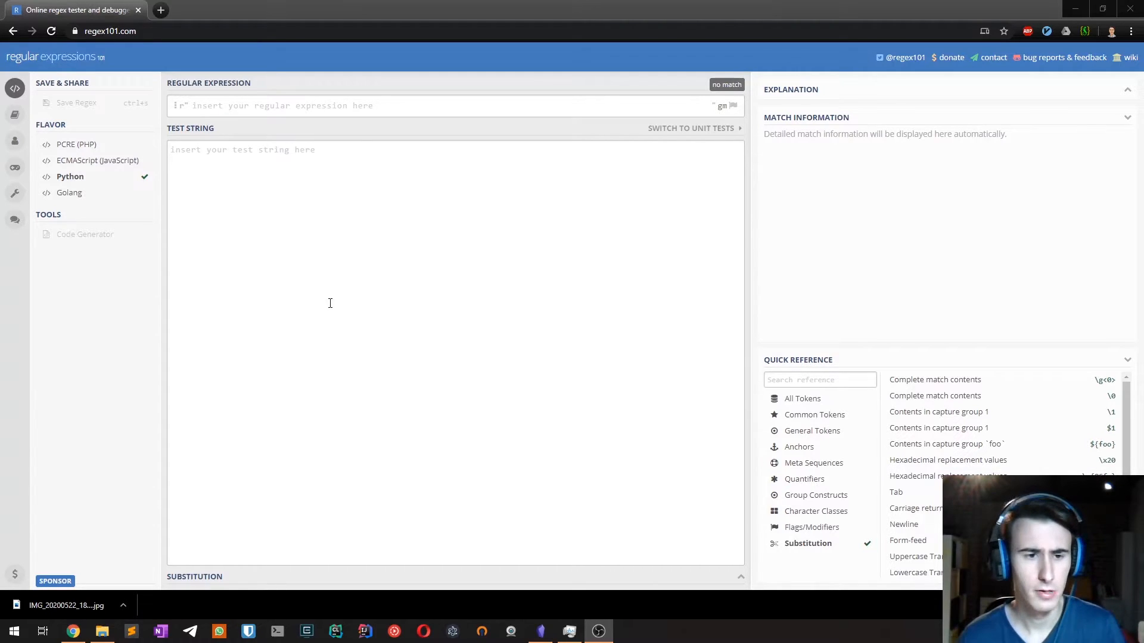
Enter the John;Snow;5 name rows and the regex ^([a-zA-Z]+); to capture first names
{"action": "type", "text": "John;Snow;5"}
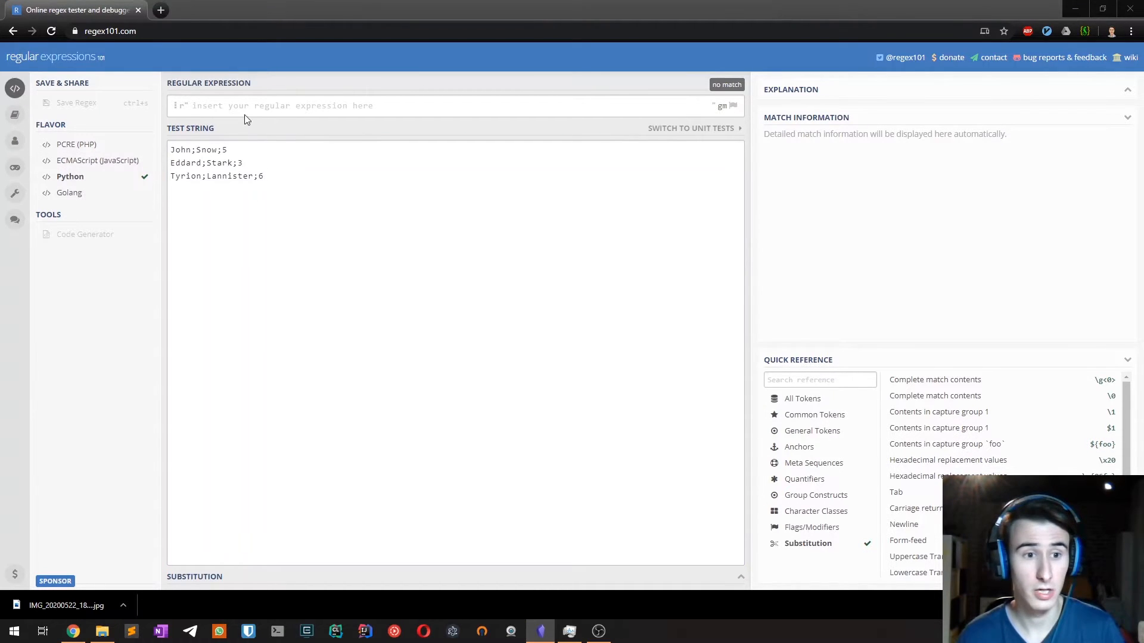
{"action": "type", "text": "^([a-zA-Z]+);"}
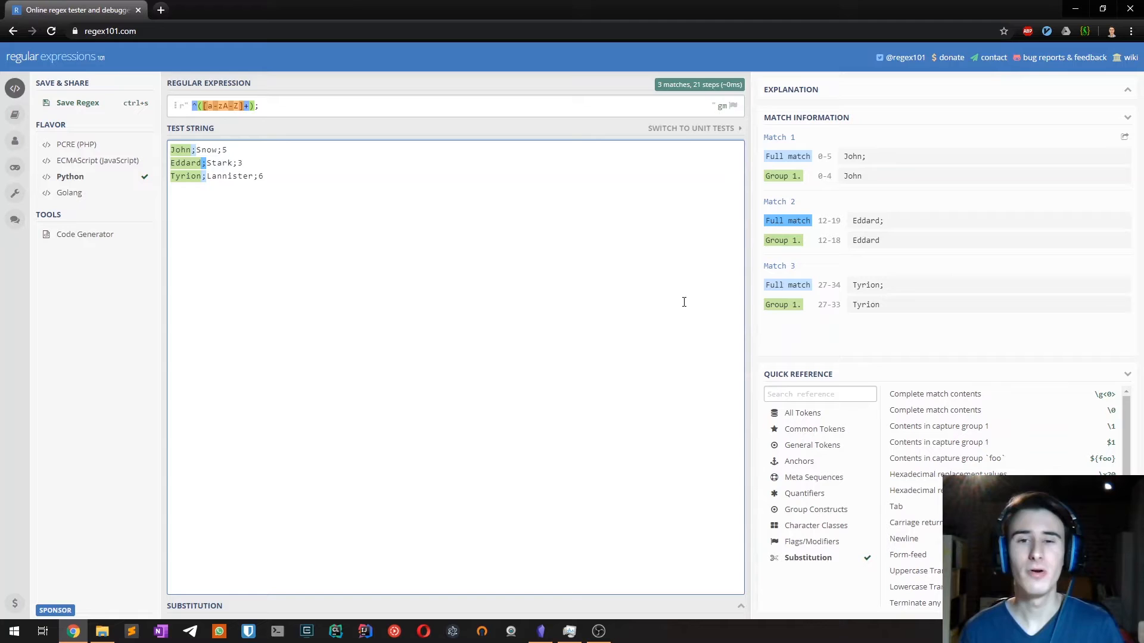
{"action": "mouse_move", "coordinate": [302, 567]}
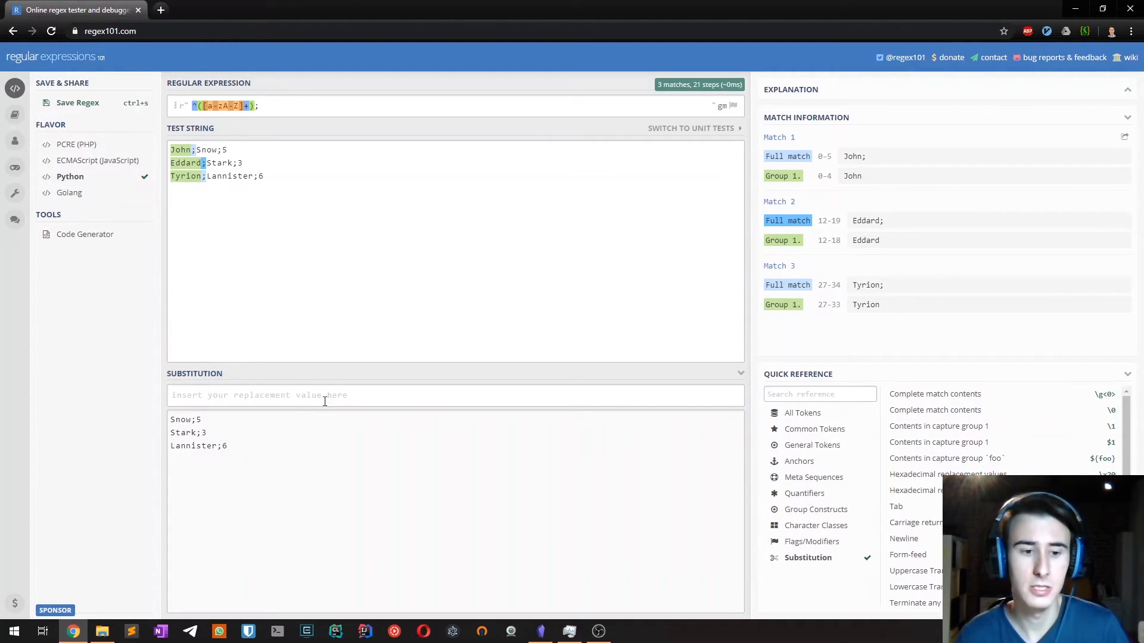
Type 'name' as the substitution text
{"action": "type", "text": "name"}
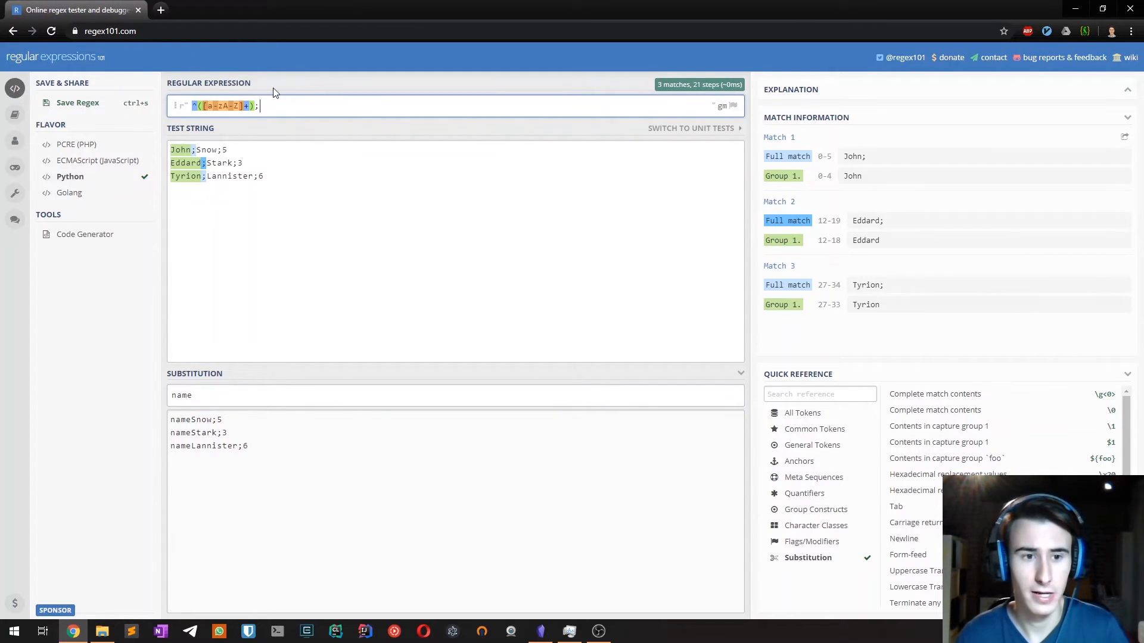
{"action": "mouse_move", "coordinate": [383, 120]}
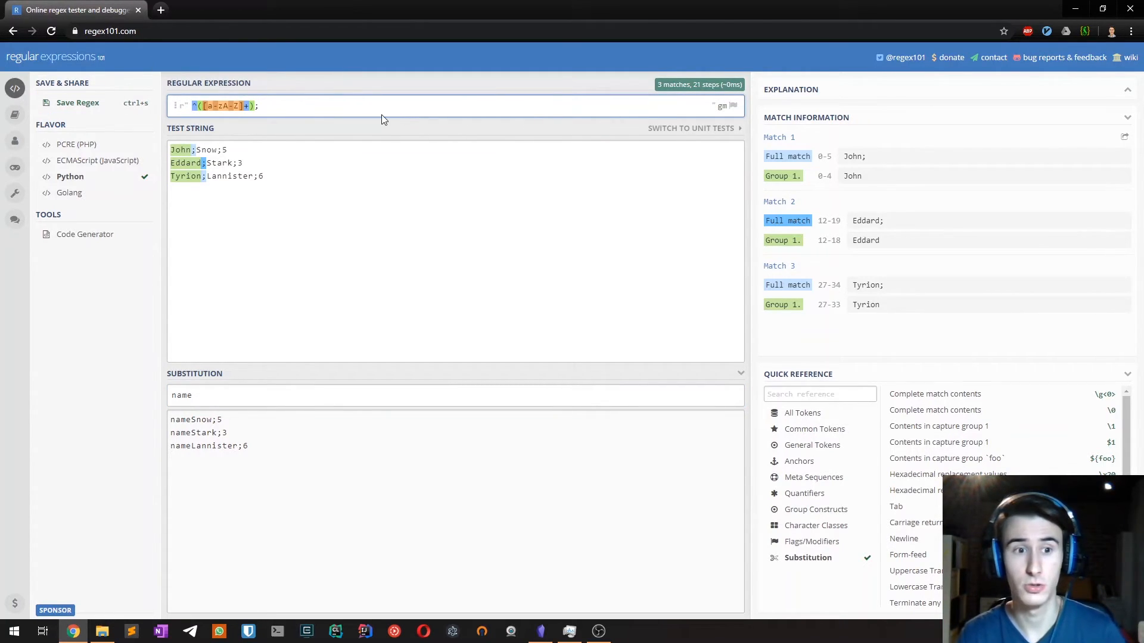
Append .* to the regex and set the substitution to 'Hello \1'
{"action": "type", "text": ".*"}
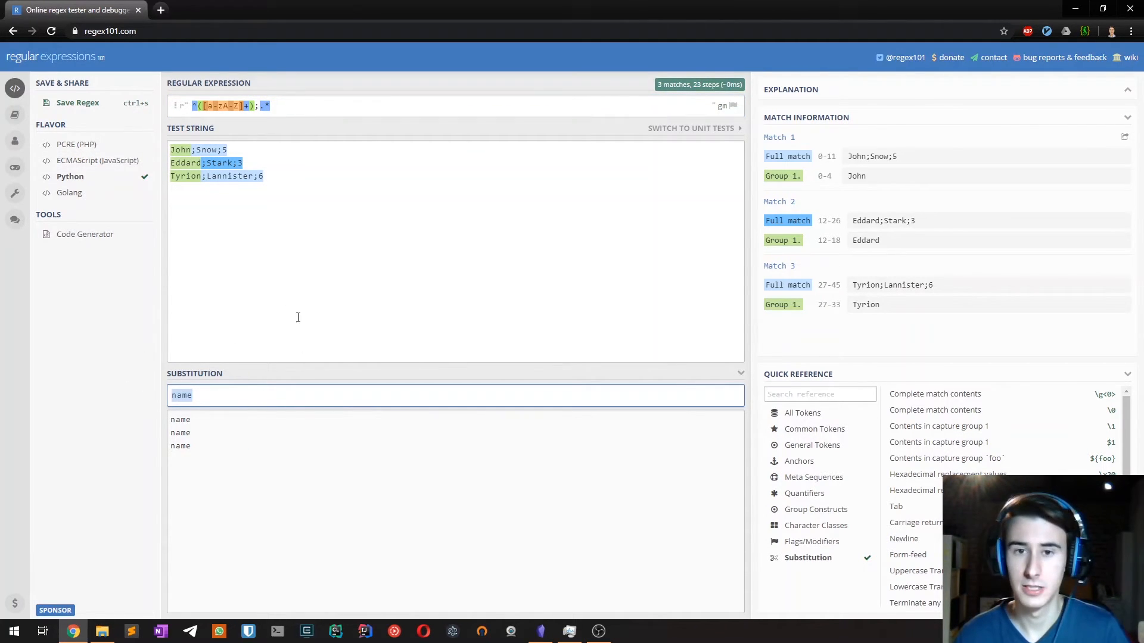
{"action": "type", "text": "Hell"}
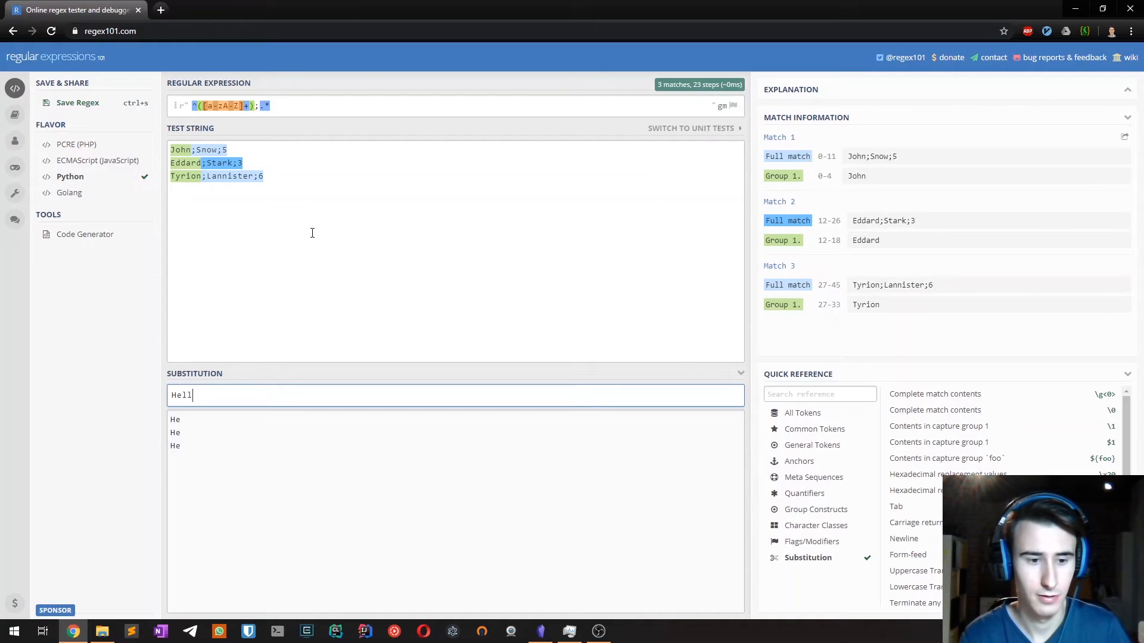
{"action": "type", "text": "o"}
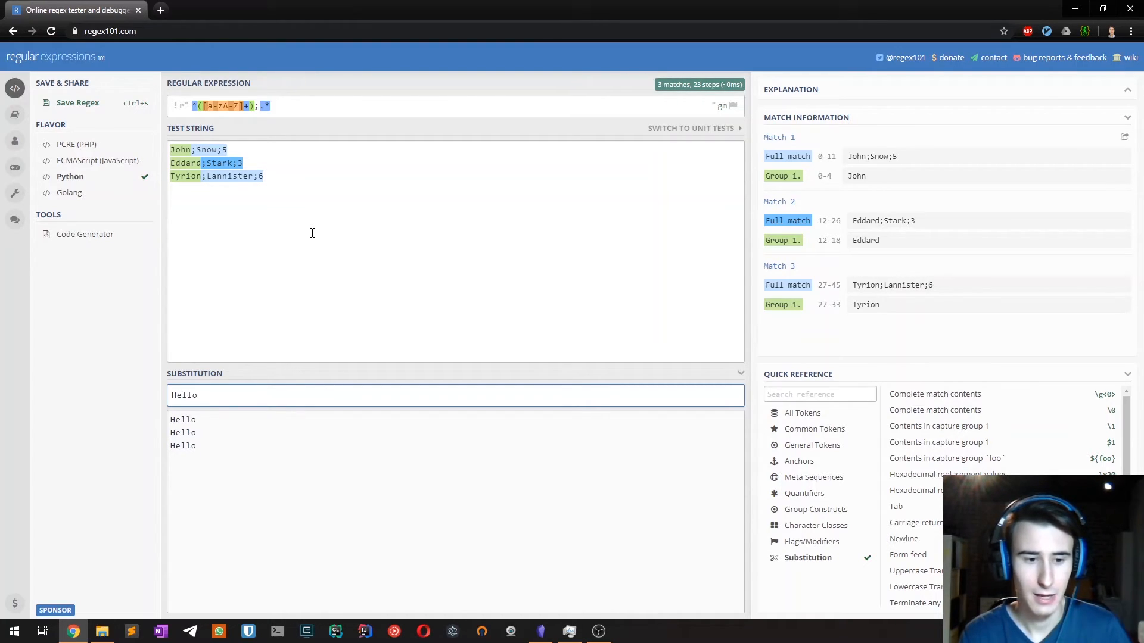
{"action": "type", "text": "\\1"}
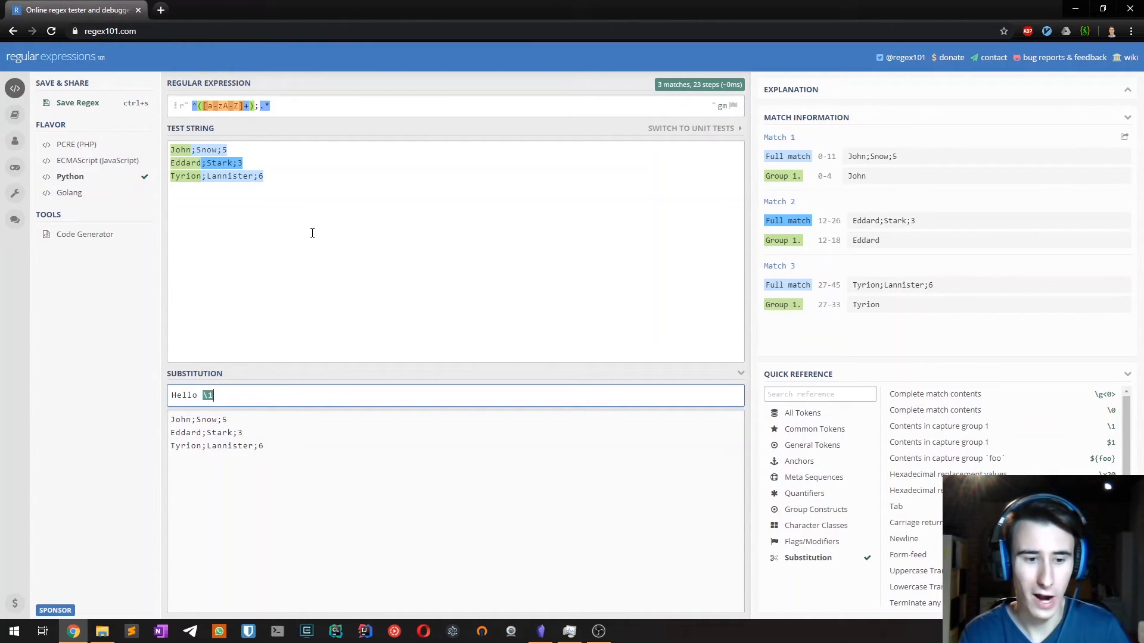
{"action": "left_click", "coordinate": [215, 394]}
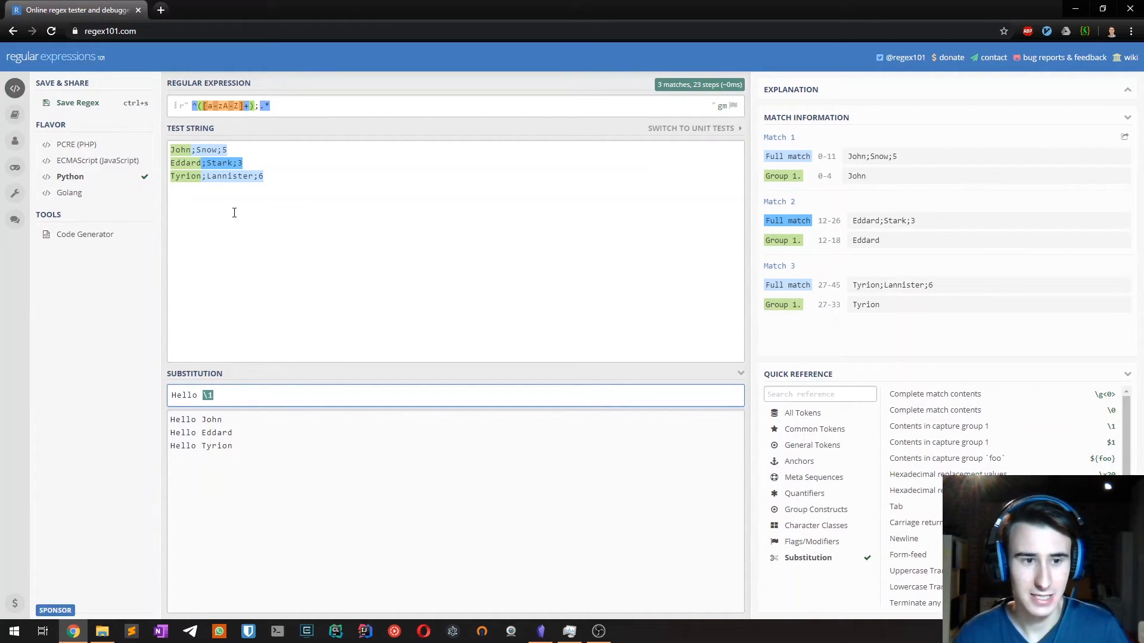
{"action": "mouse_move", "coordinate": [180, 150]}
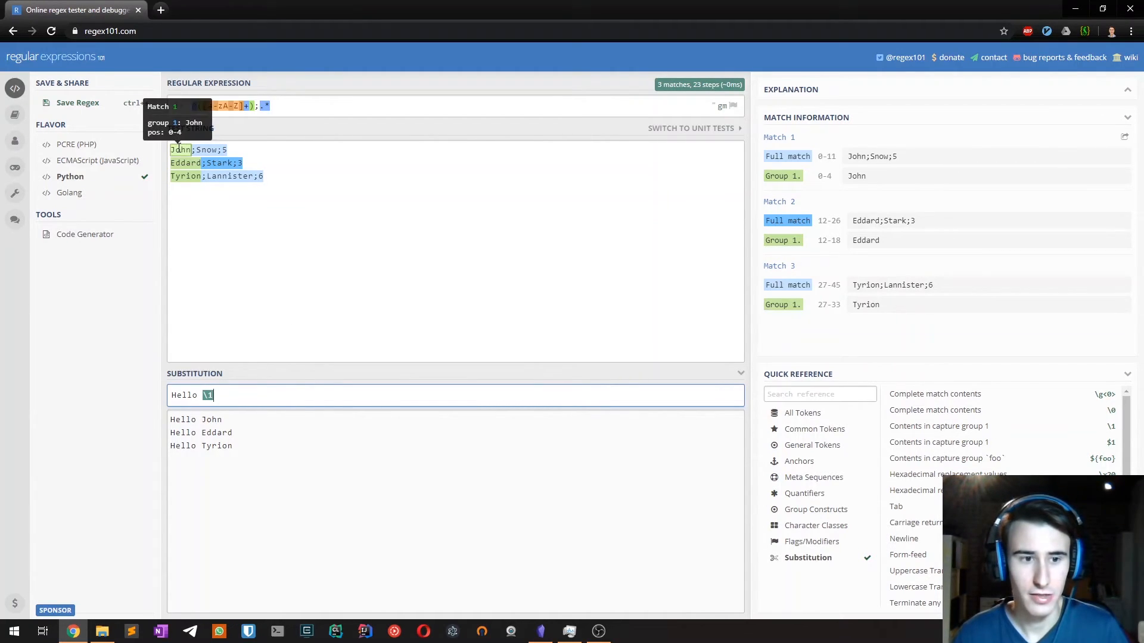
{"action": "mouse_move", "coordinate": [270, 444]}
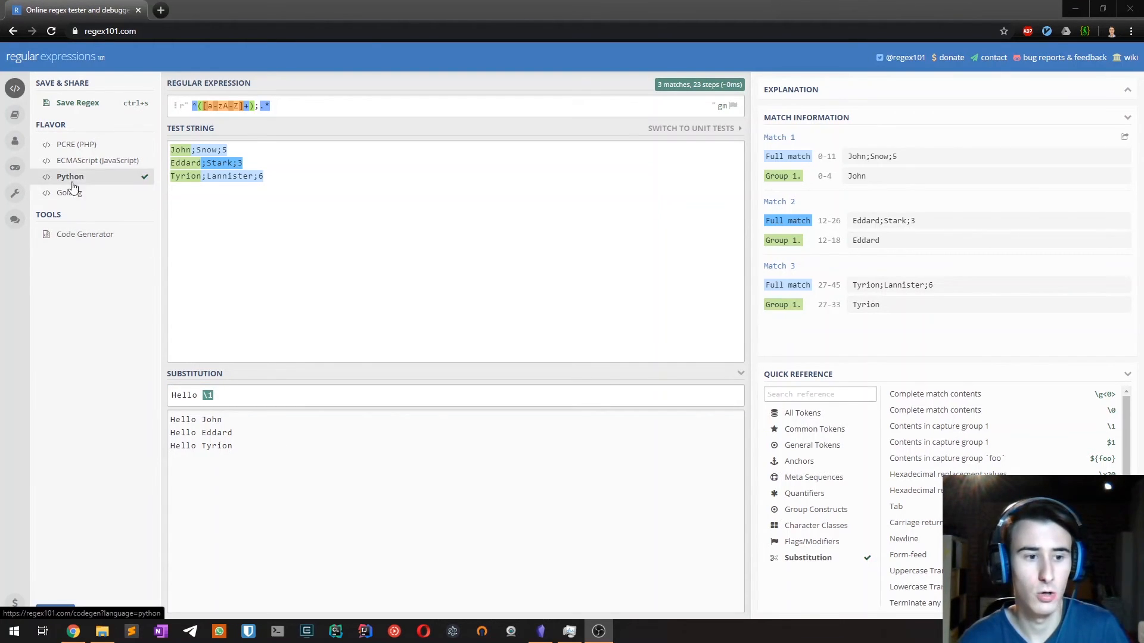
Open the Code Generator, preview JavaScript, then show the Python version
{"action": "left_click", "coordinate": [85, 234]}
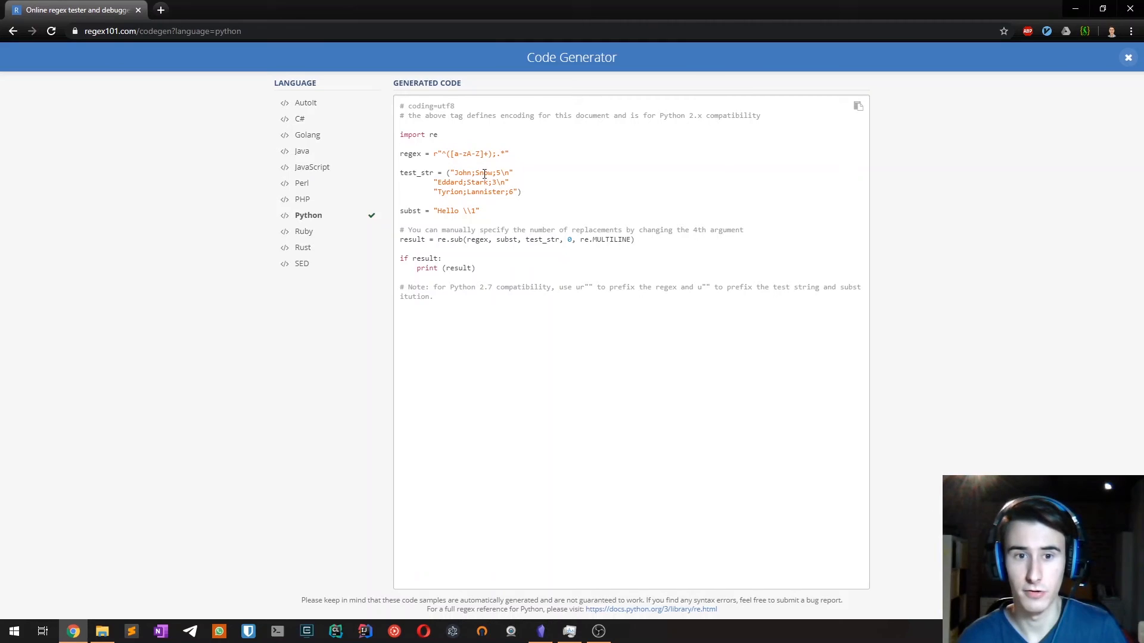
{"action": "left_click", "coordinate": [314, 166]}
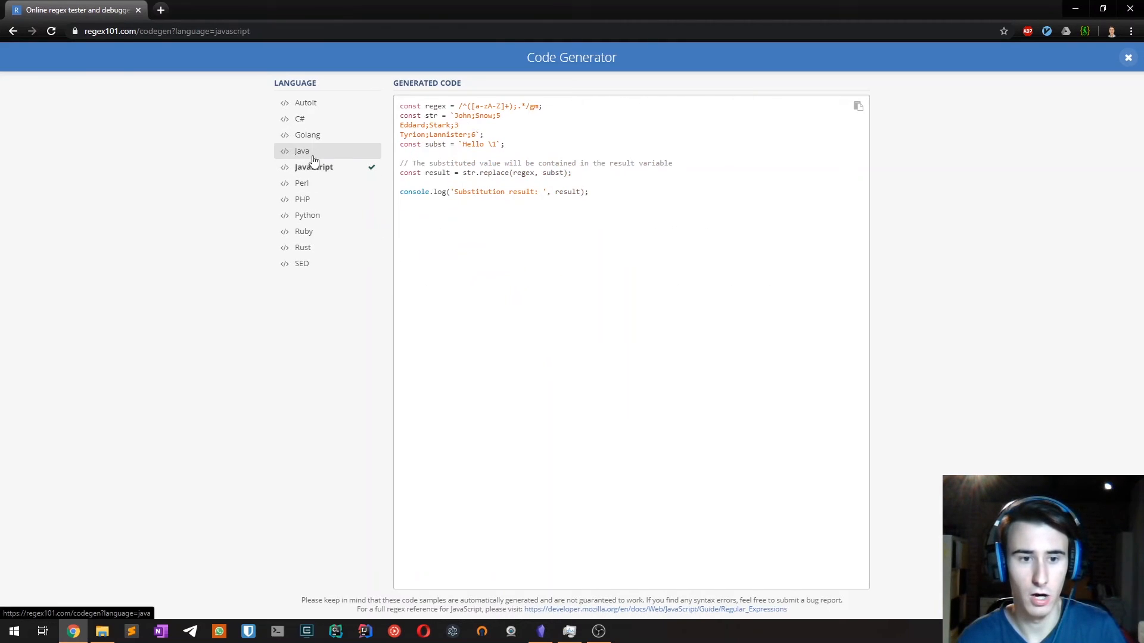
{"action": "left_click", "coordinate": [308, 215]}
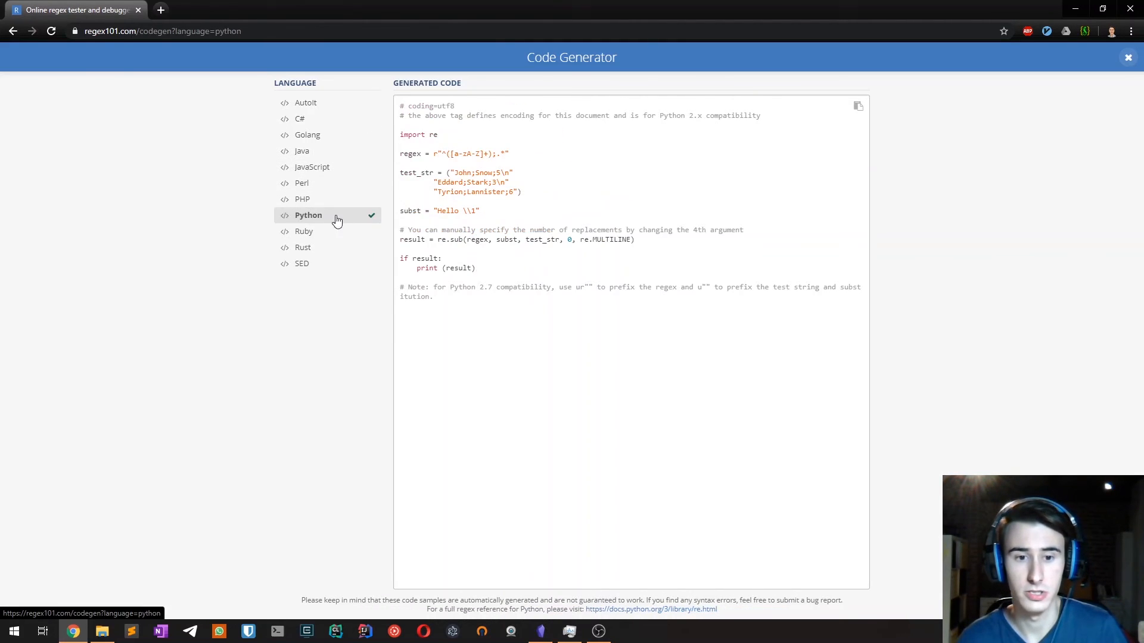